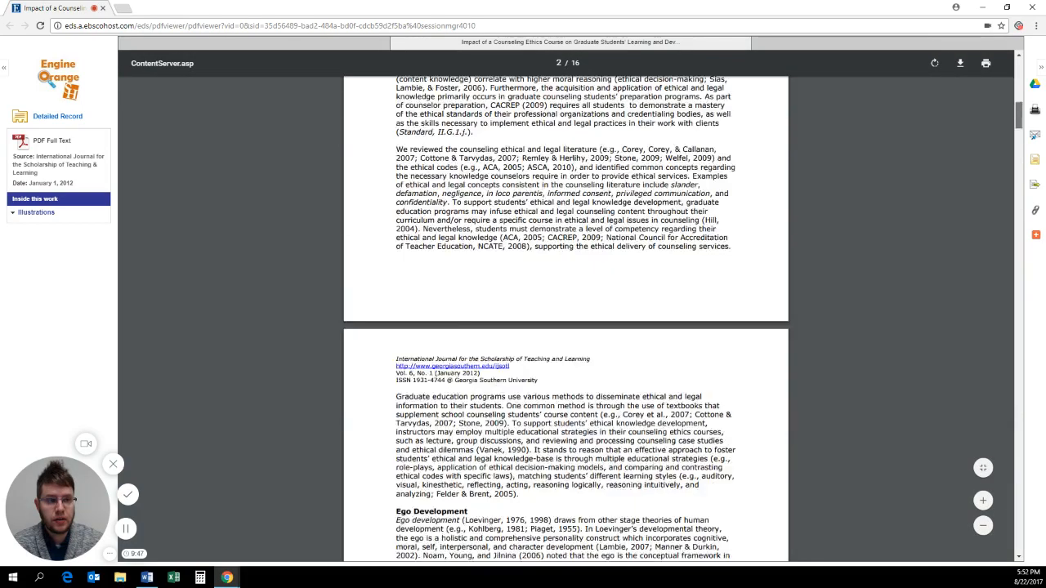
Step: Scroll the PDF to the Cook-Greuter and Soulen references, then open library.shsu.edu in a new tab
scroll("up", 3)
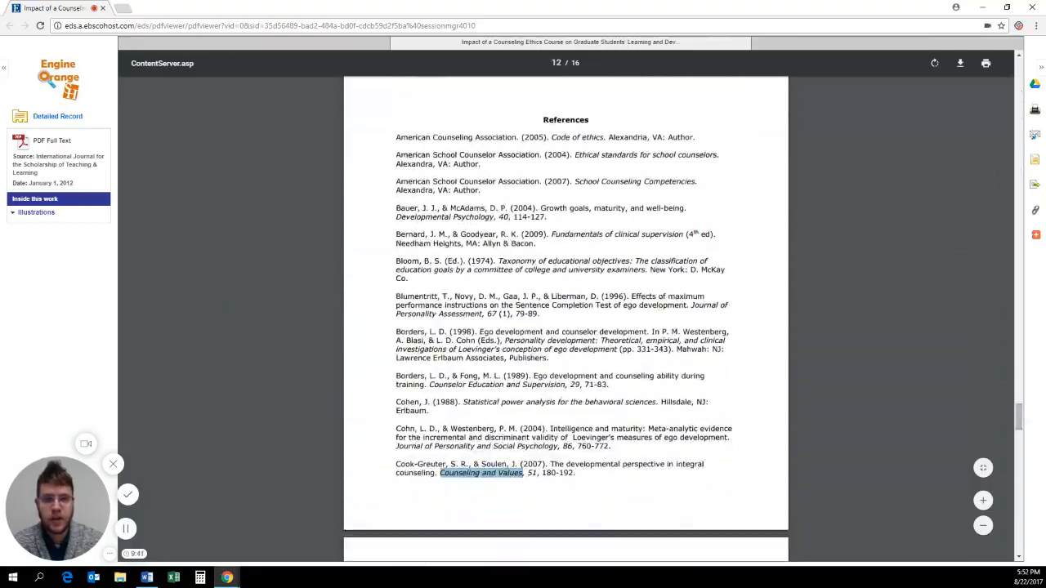
scroll("down", 3)
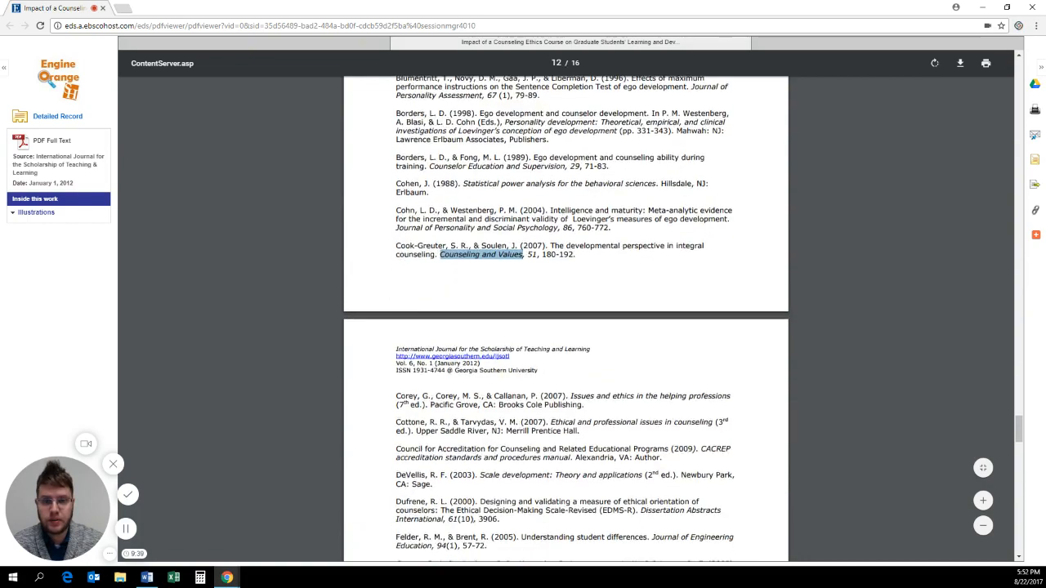
scroll("down", 3)
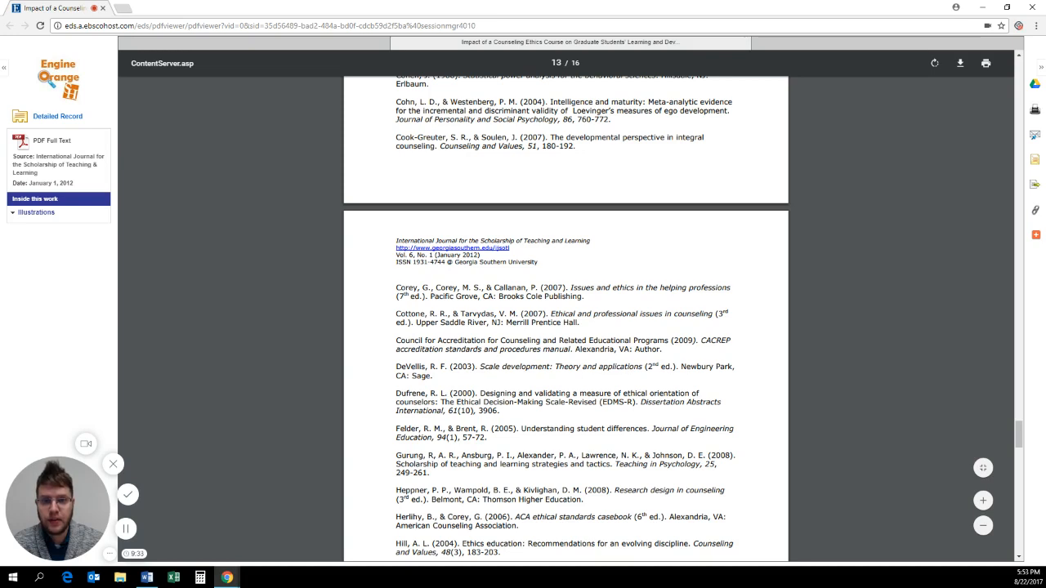
double_click(481, 146)
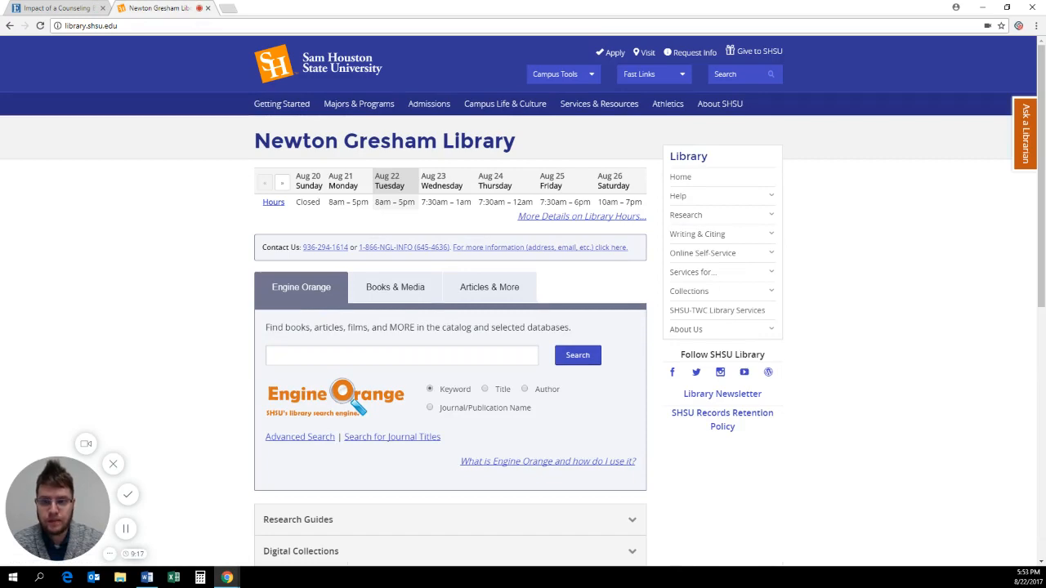
Step: Search Engine Orange for the journal name 'Counseling and Values'
scroll("down", 3)
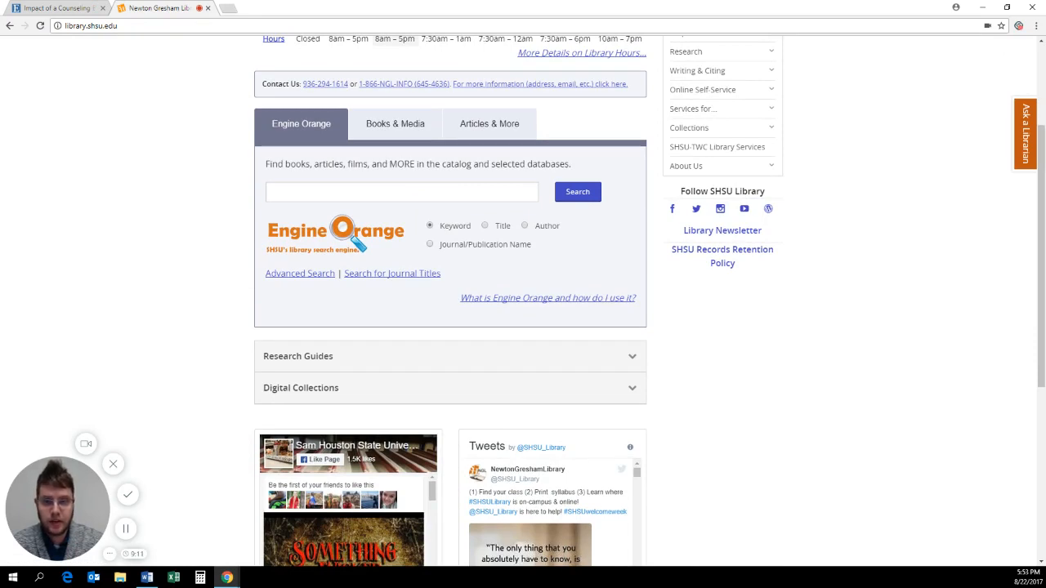
type("Counseling and Values")
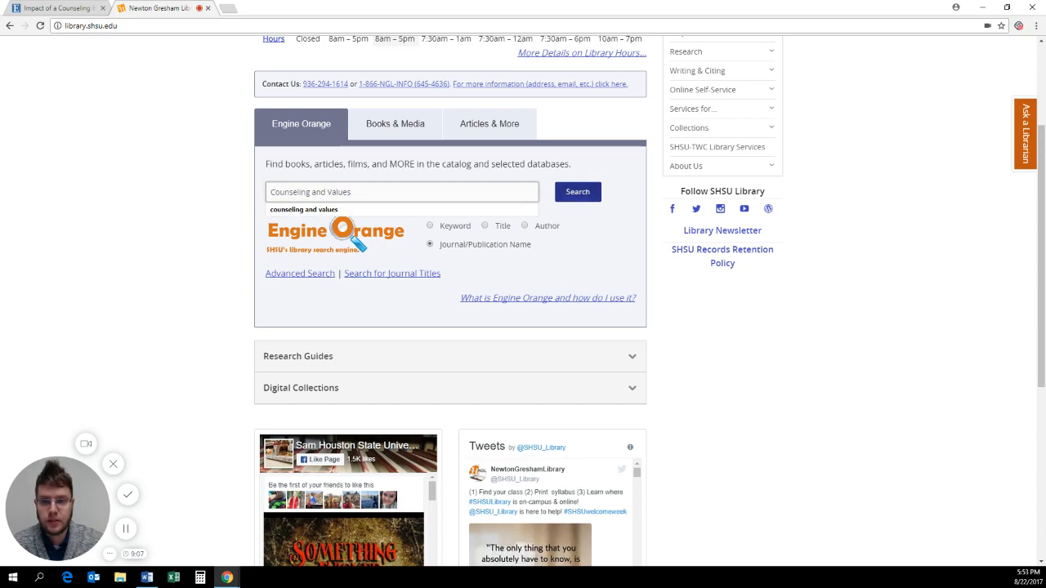
left_click(577, 191)
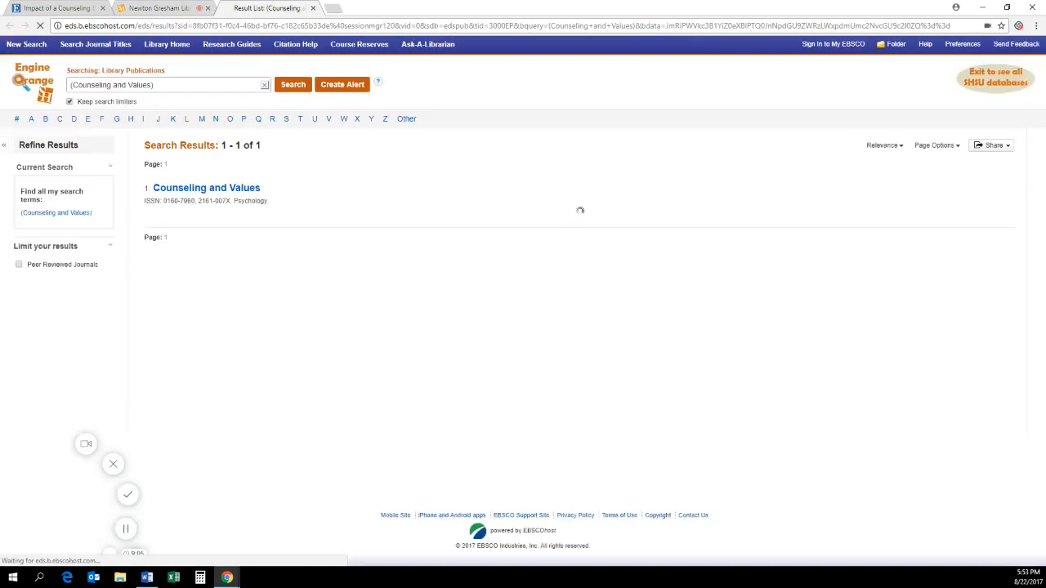
Step: Show the full-text access sources for the Counseling and Values result
left_click(205, 187)
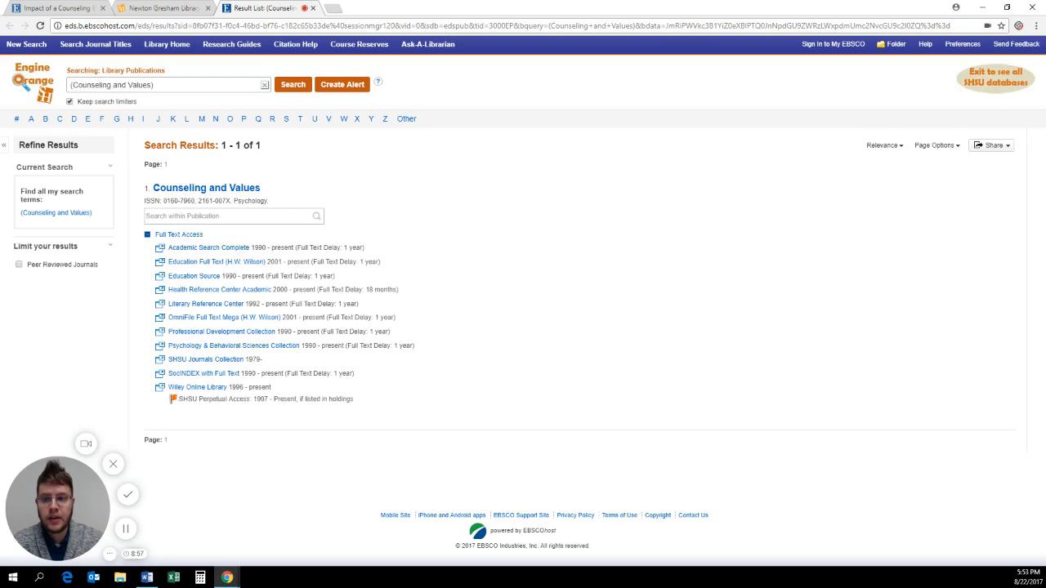
mouse_move(206, 187)
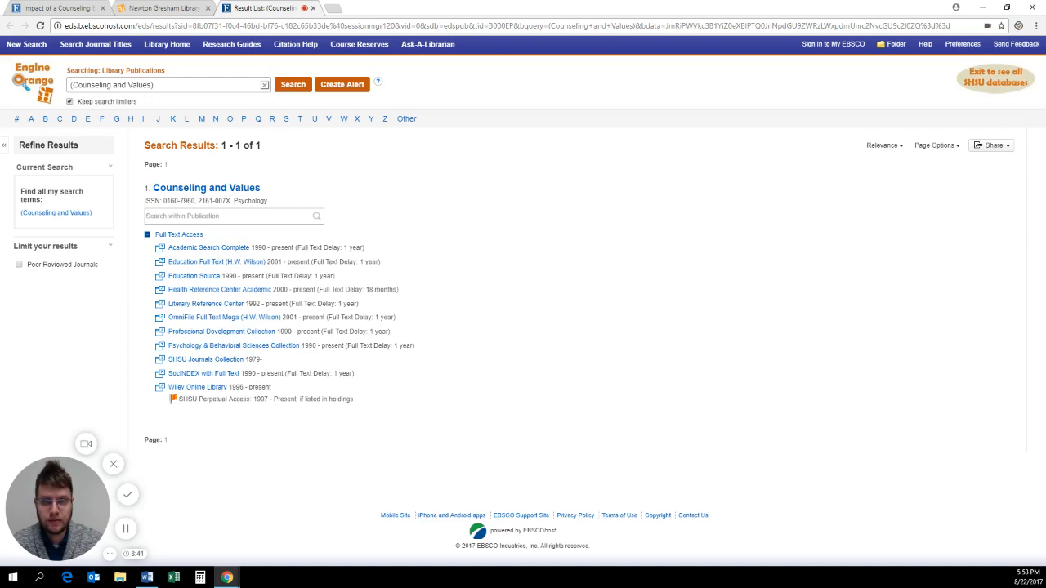
mouse_move(205, 188)
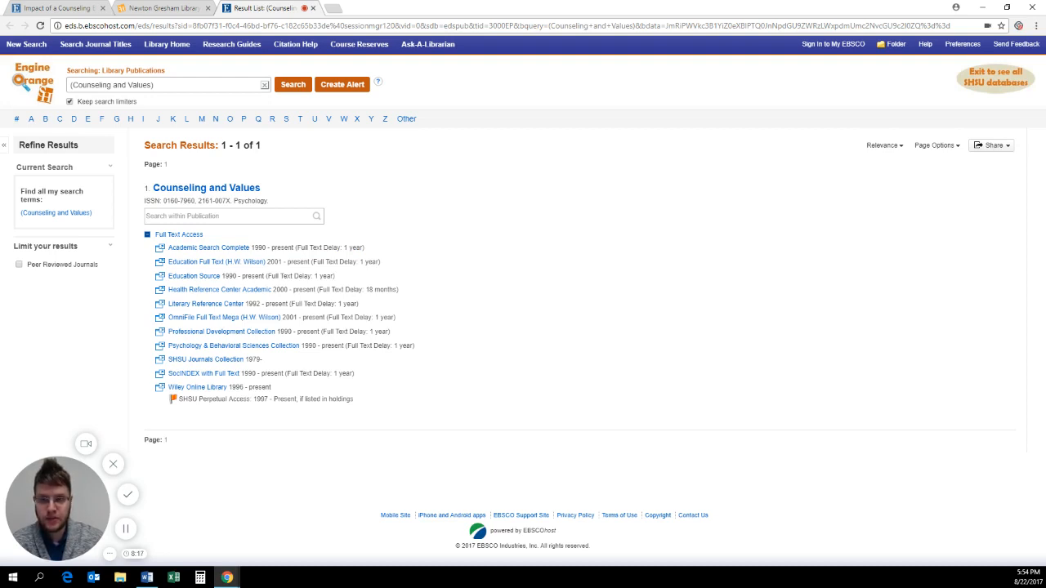
mouse_move(208, 247)
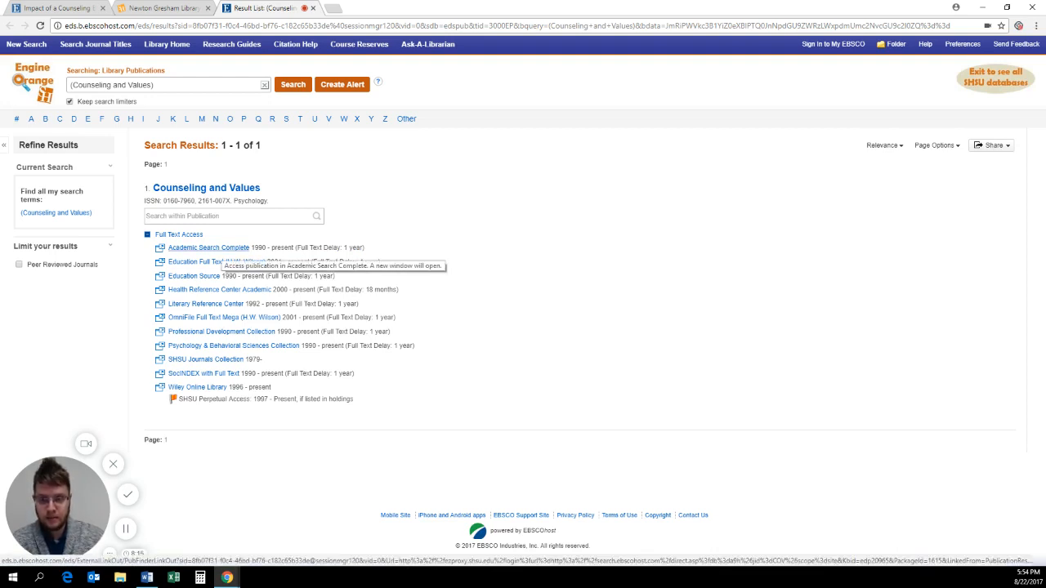
mouse_move(206, 303)
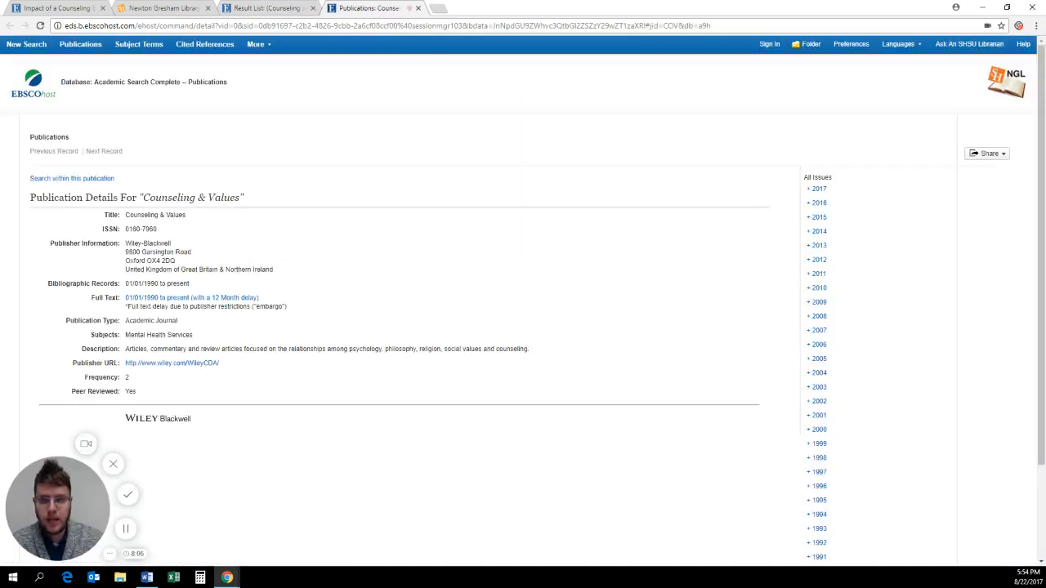
Step: Expand the 2007 year in the Counseling & Values All Issues panel
scroll("down", 3)
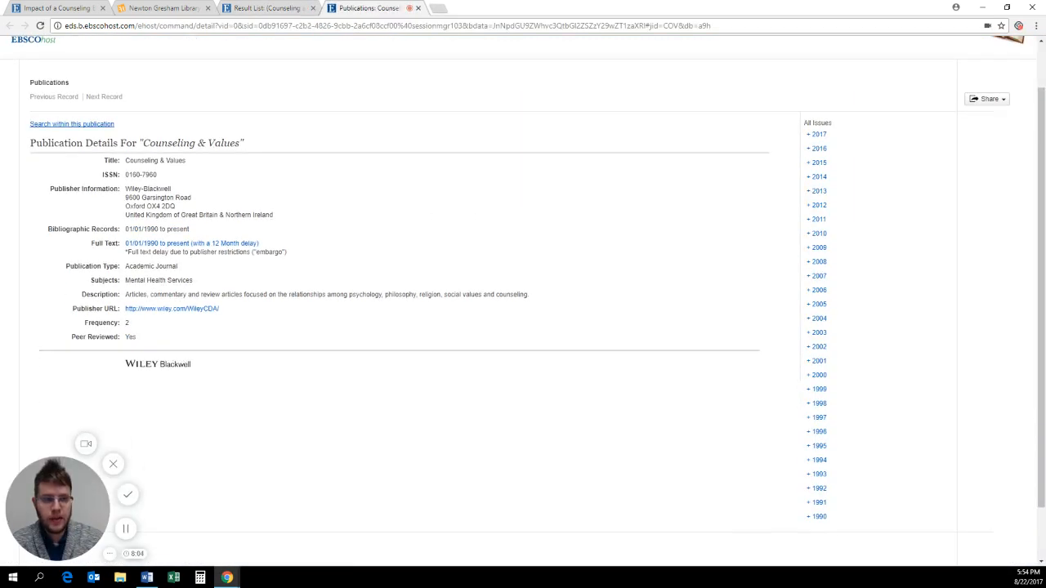
left_click(818, 275)
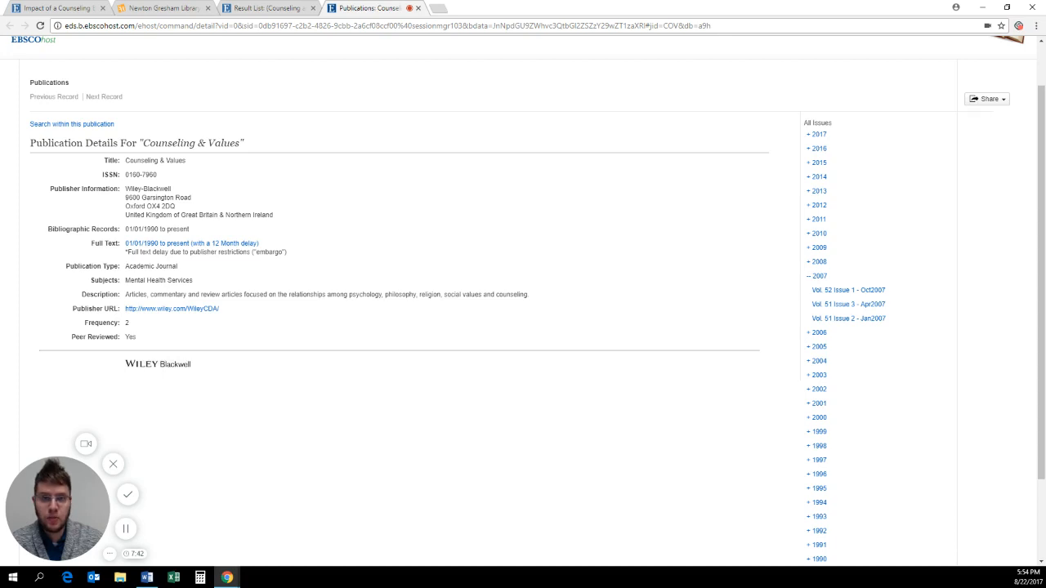
mouse_move(848, 318)
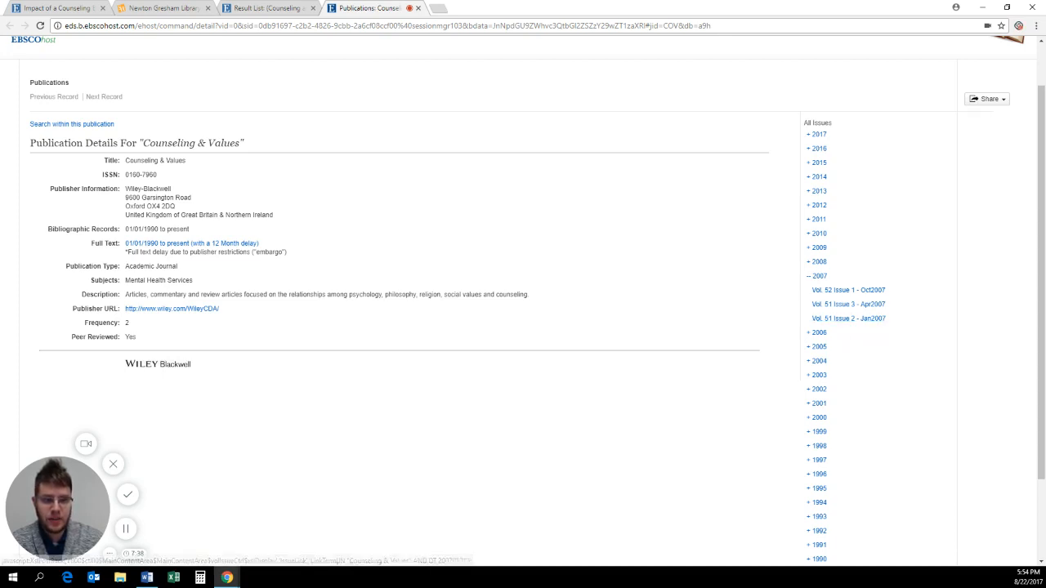
mouse_move(848, 318)
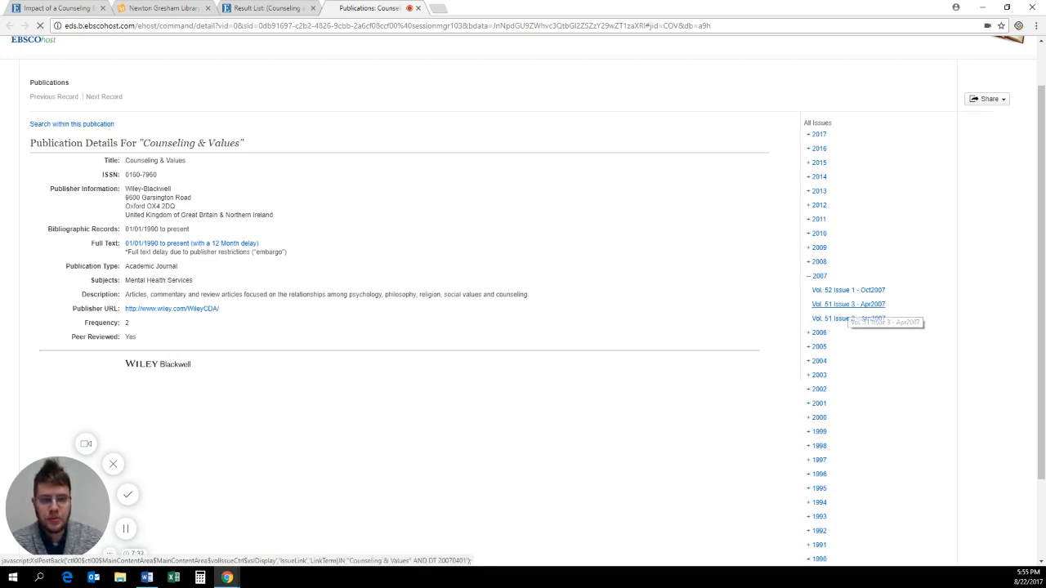
Step: Open Vol. 51 Issue 3 (Apr 2007) and the PDF of The Developmental Perspective in Integral Counseling
left_click(847, 303)
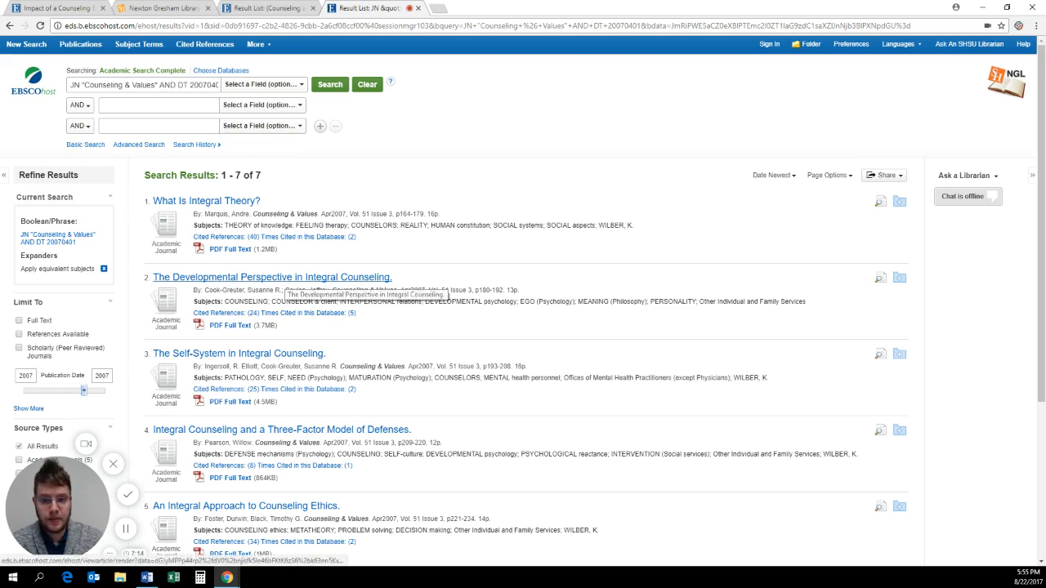
scroll("down", 3)
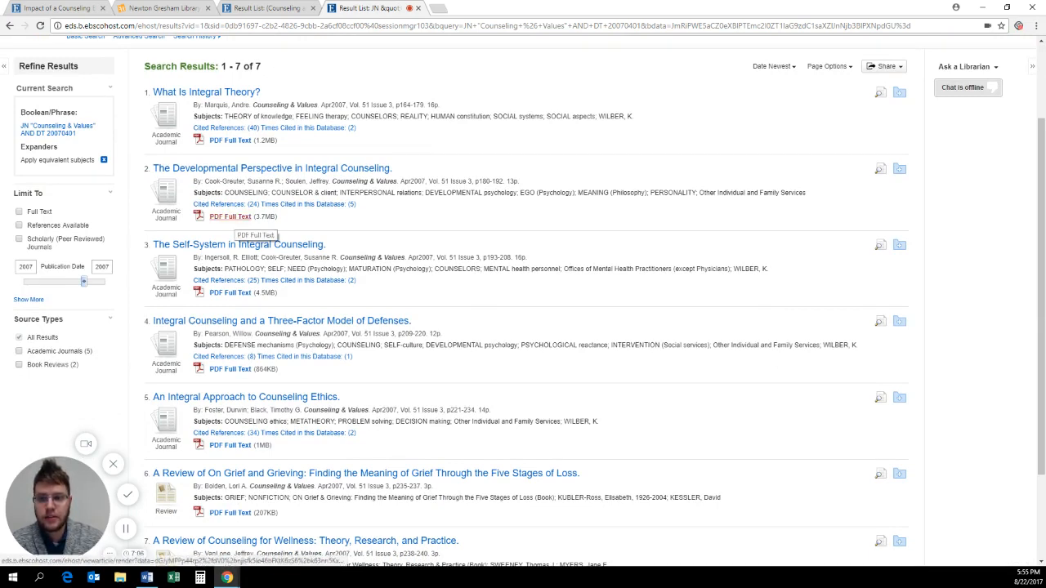
left_click(230, 216)
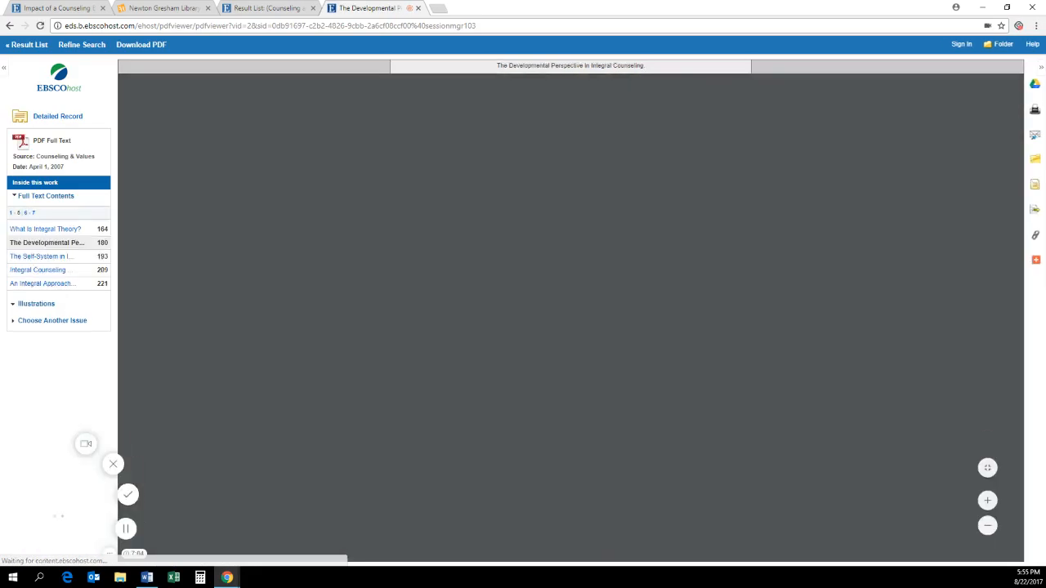